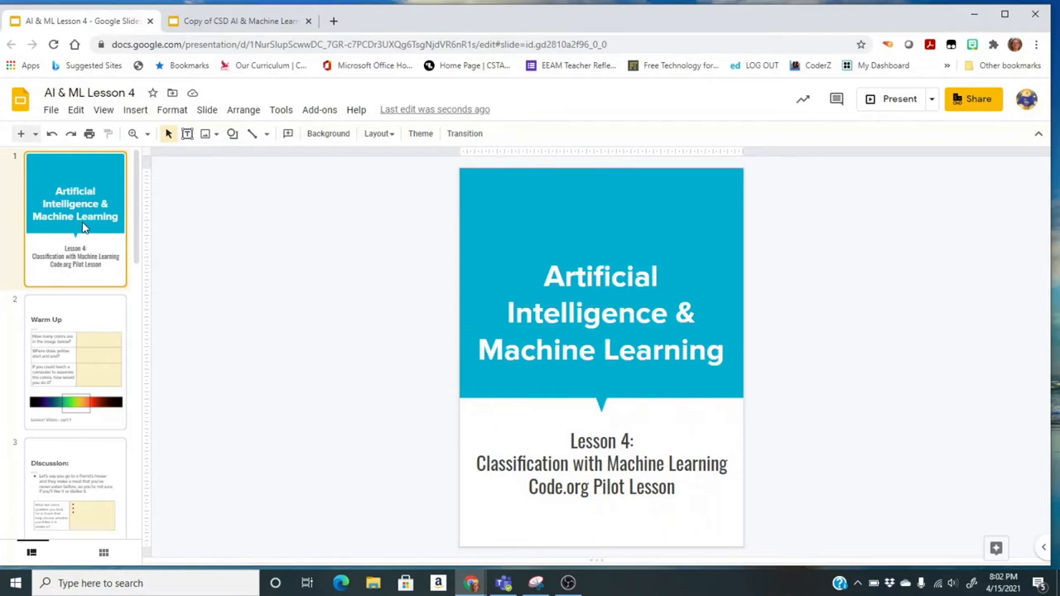
On the Warm Up slide, shrink the spectrum outline box to frame the yellow band.
{"action": "left_click", "coordinate": [75, 360]}
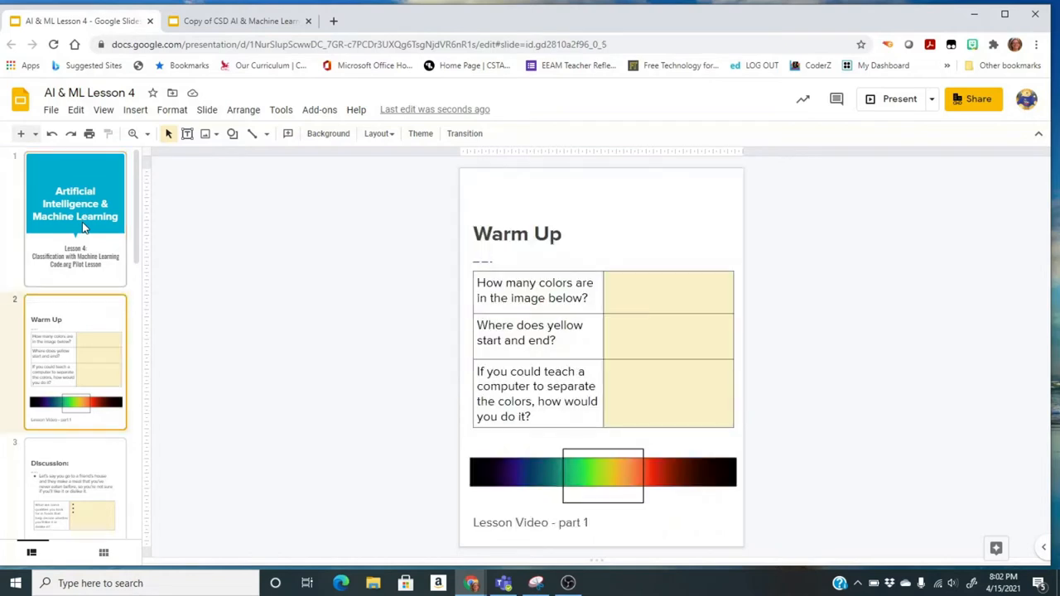
{"action": "mouse_move", "coordinate": [704, 284]}
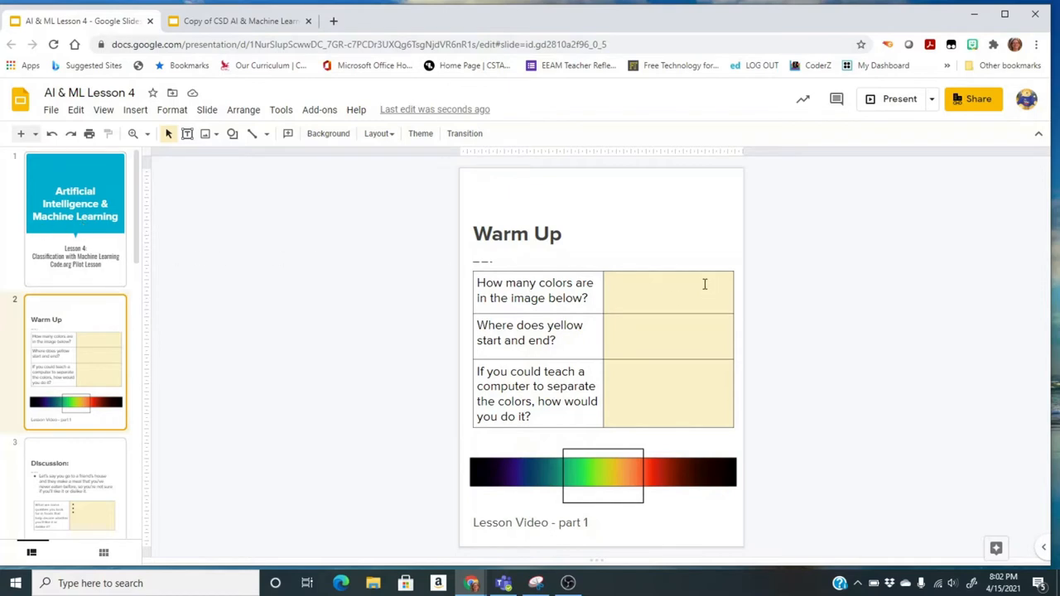
{"action": "left_click", "coordinate": [666, 290]}
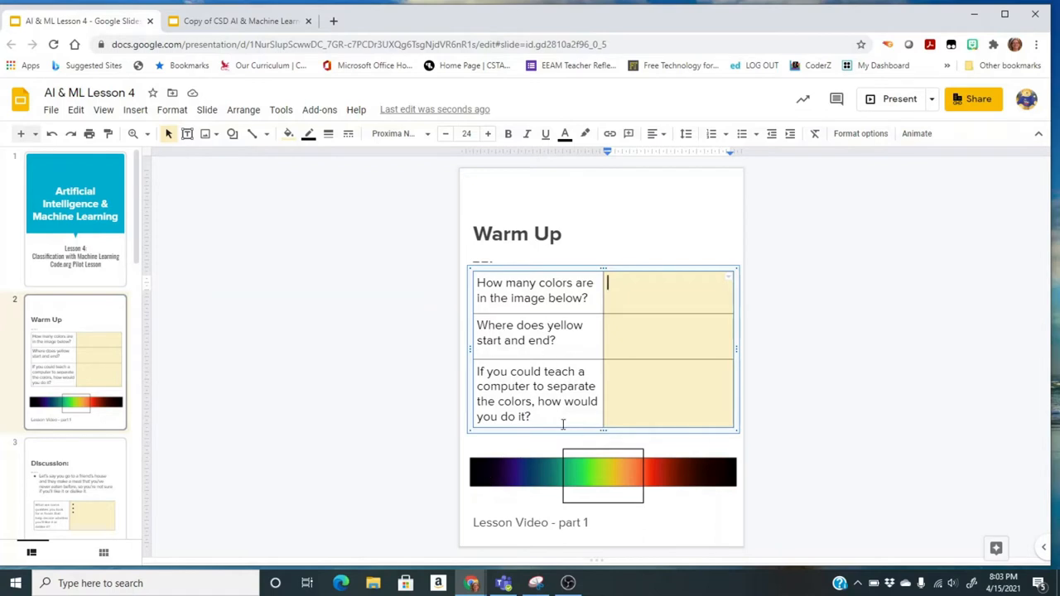
{"action": "left_click", "coordinate": [602, 474]}
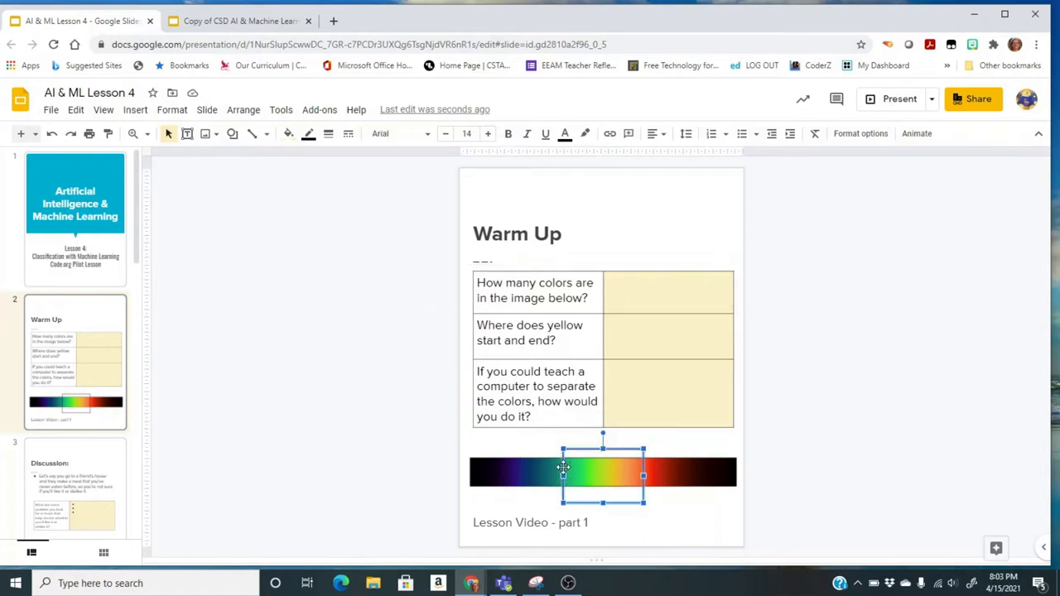
{"action": "left_click_drag", "start_coordinate": [563, 469], "coordinate": [602, 469]}
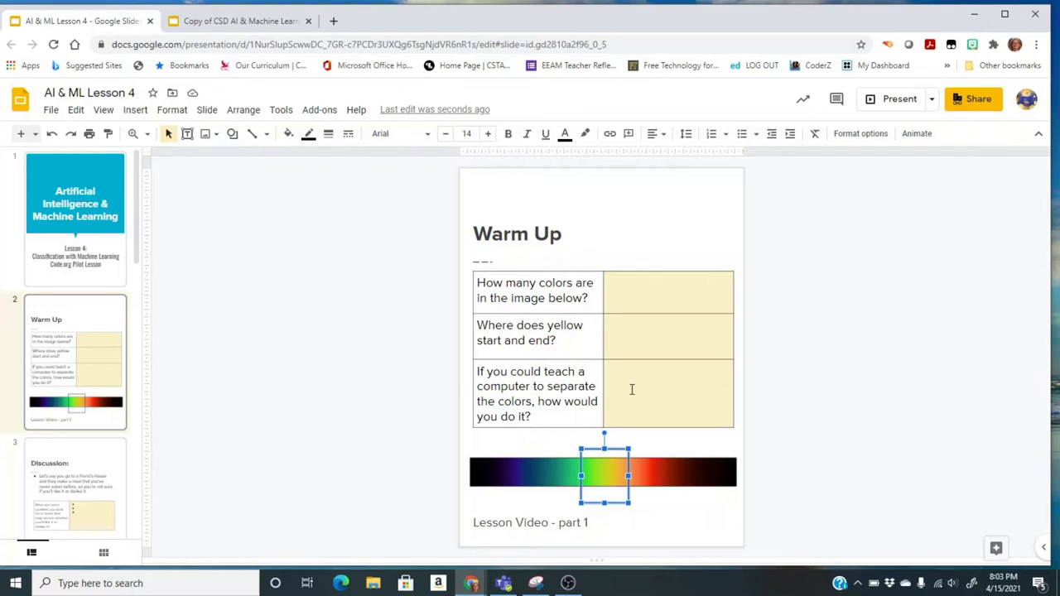
Put the cursor in the blank answer cell for the 'teach a computer' question.
{"action": "left_click", "coordinate": [635, 383]}
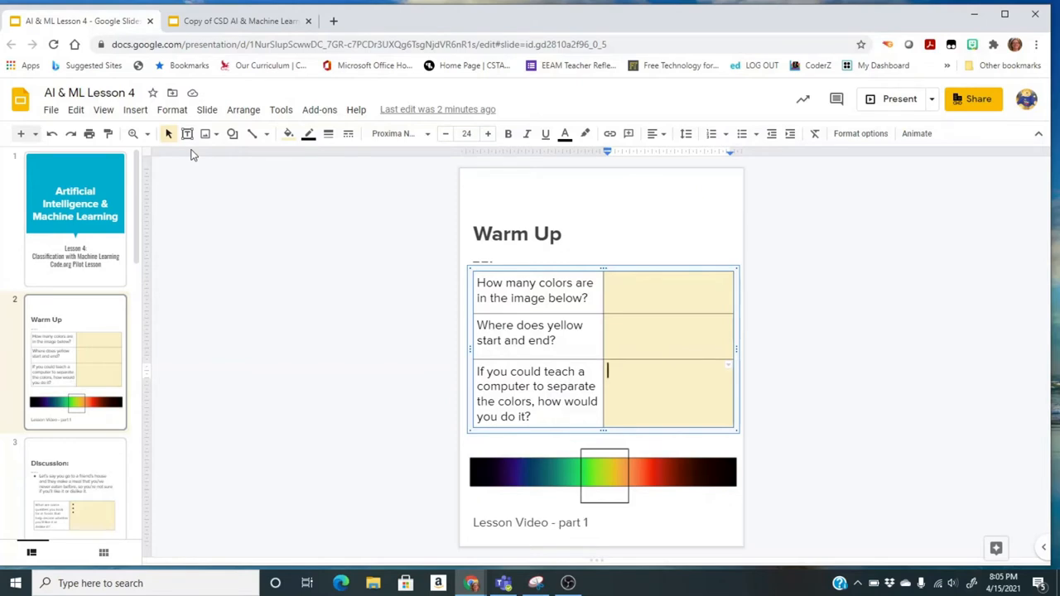
{"action": "mouse_move", "coordinate": [99, 300]}
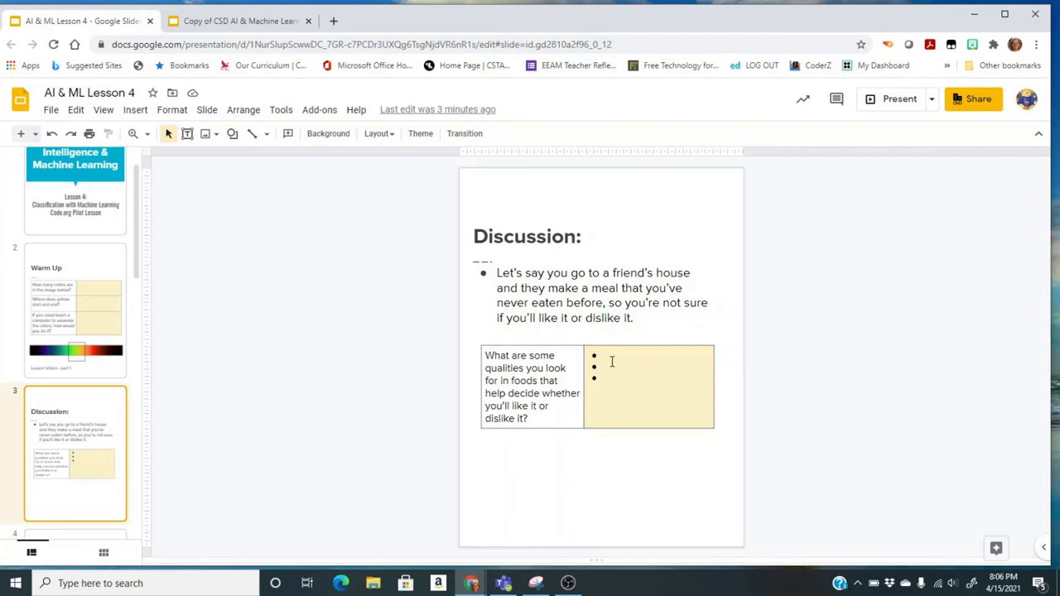
Select the empty bulleted food-qualities answer cell on the Discussion slide.
{"action": "left_click", "coordinate": [617, 377]}
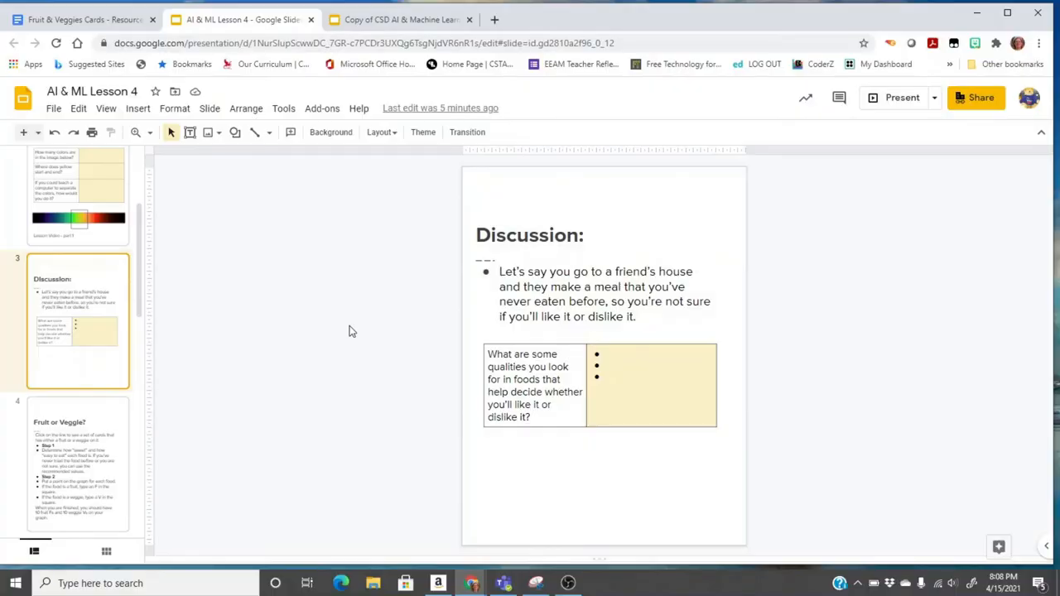
Show slide 4, Fruit or Veggie?, with its rating and plotting instructions.
{"action": "left_click", "coordinate": [77, 452]}
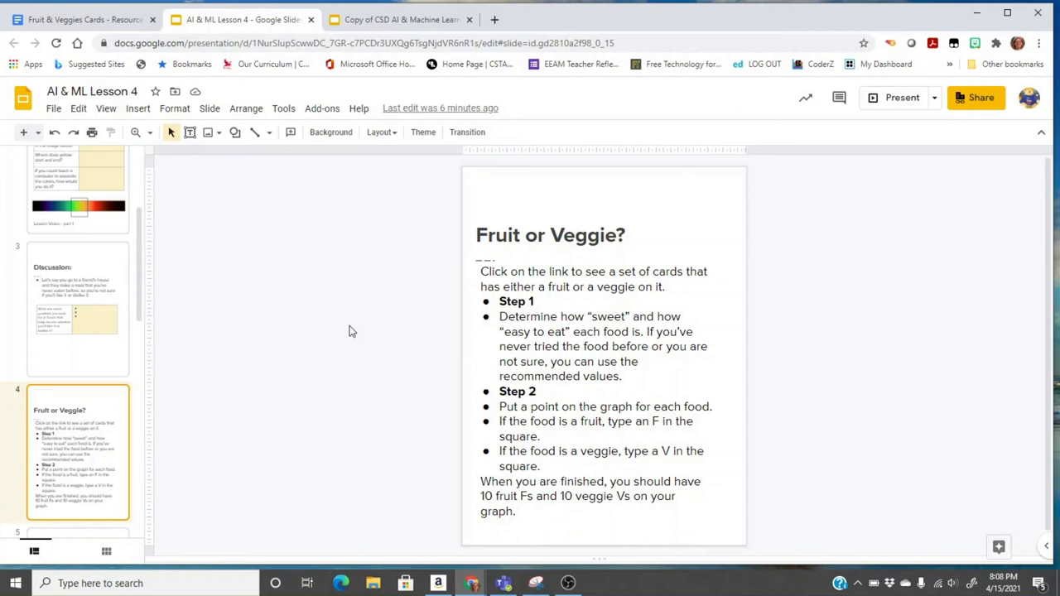
Show slide 5, the empty 10-by-10 sweetness versus ease-of-eating grid.
{"action": "left_click", "coordinate": [77, 453]}
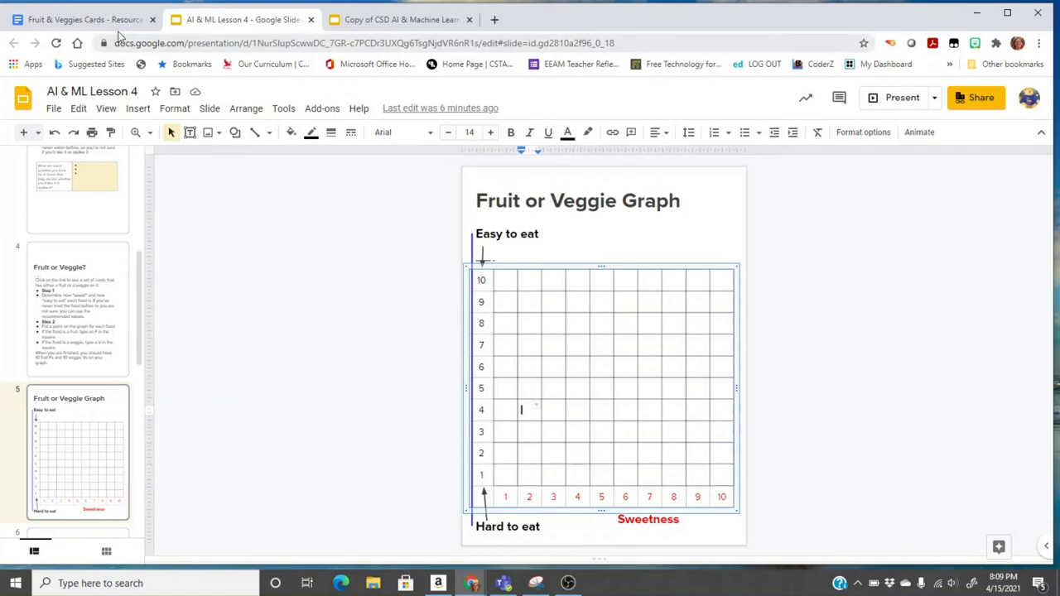
{"action": "mouse_move", "coordinate": [78, 19]}
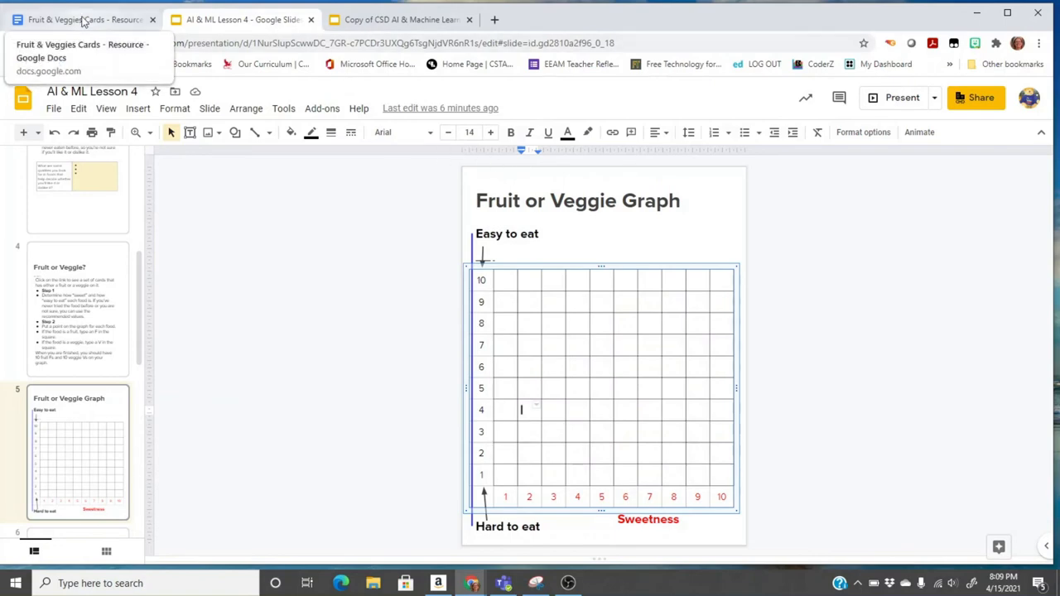
Using the cards, mark F at (6,4) and (7,5), and V for broccoli at (3,7).
{"action": "left_click", "coordinate": [83, 19]}
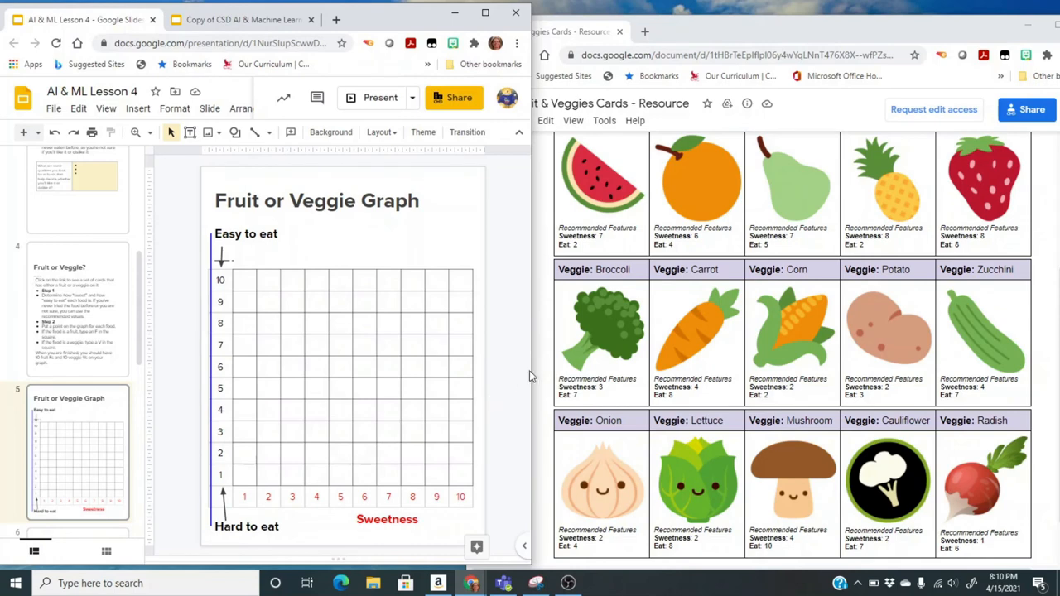
{"action": "mouse_move", "coordinate": [568, 248]}
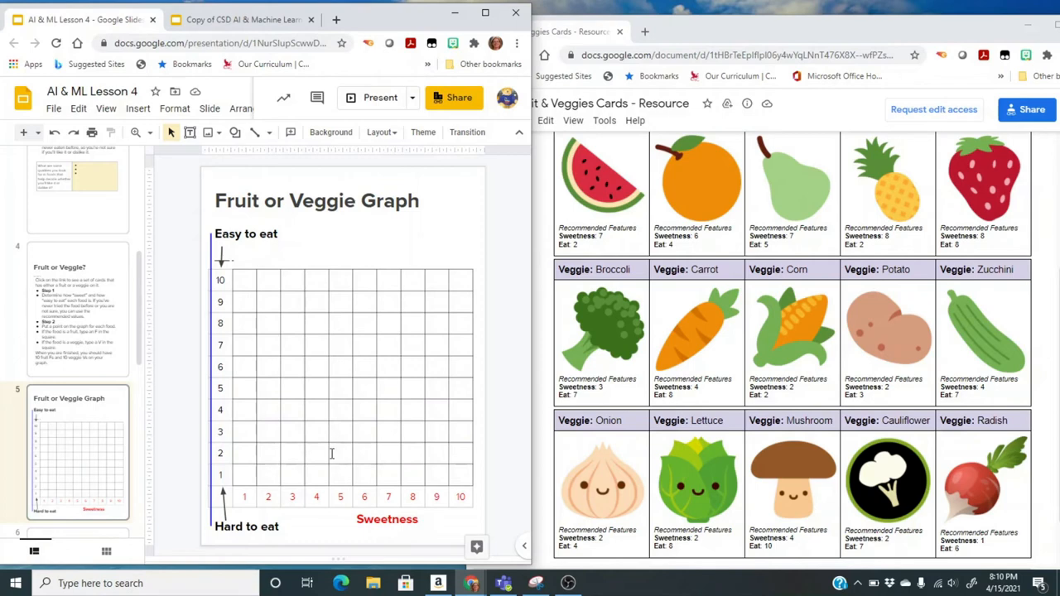
{"action": "mouse_move", "coordinate": [320, 447]}
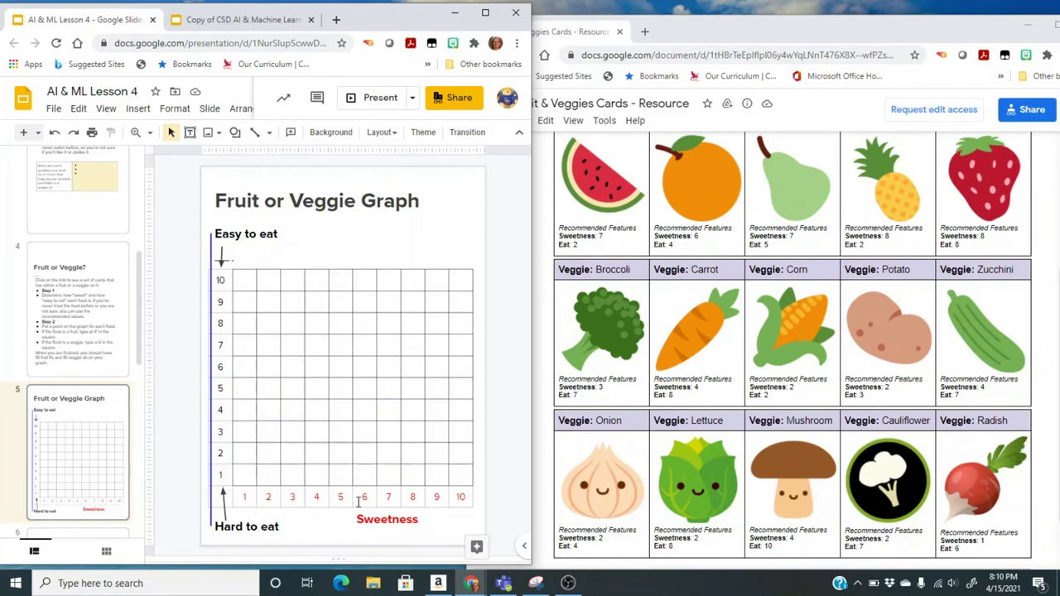
{"action": "mouse_move", "coordinate": [381, 461]}
{"action": "type", "text": "F"}
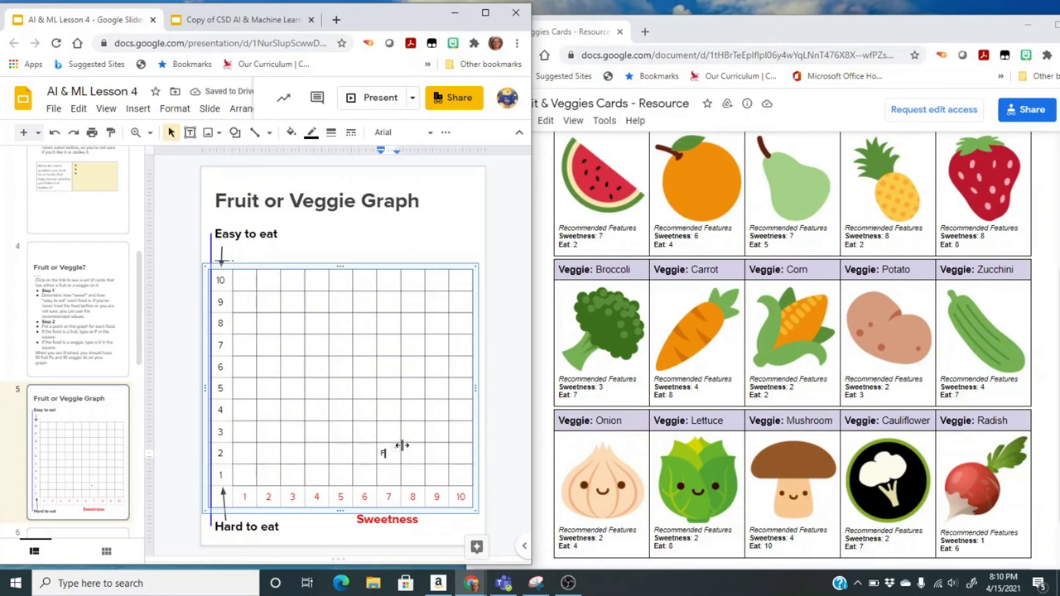
{"action": "mouse_move", "coordinate": [428, 373]}
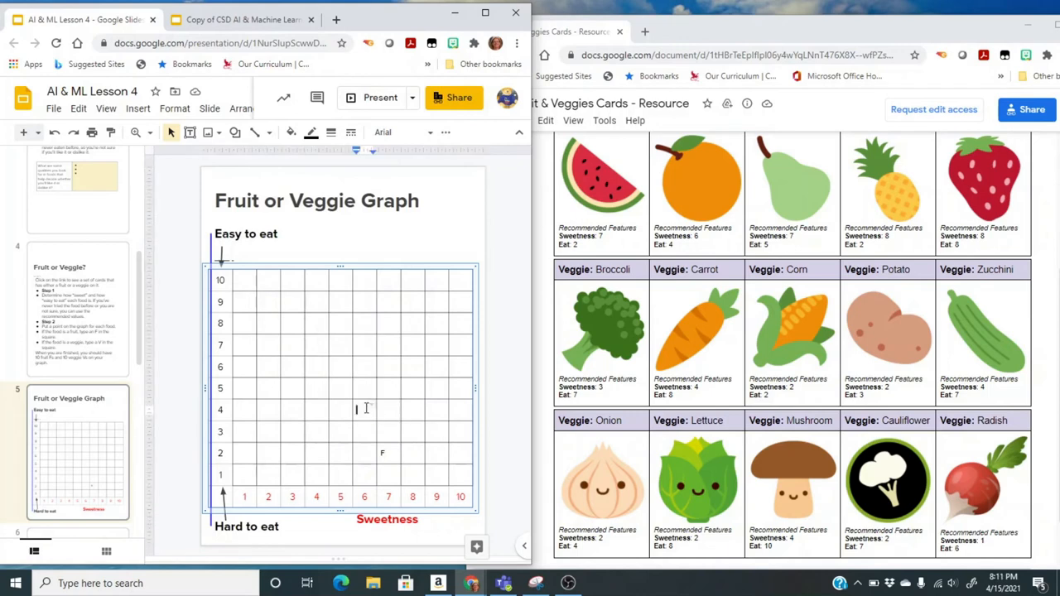
{"action": "type", "text": "H"}
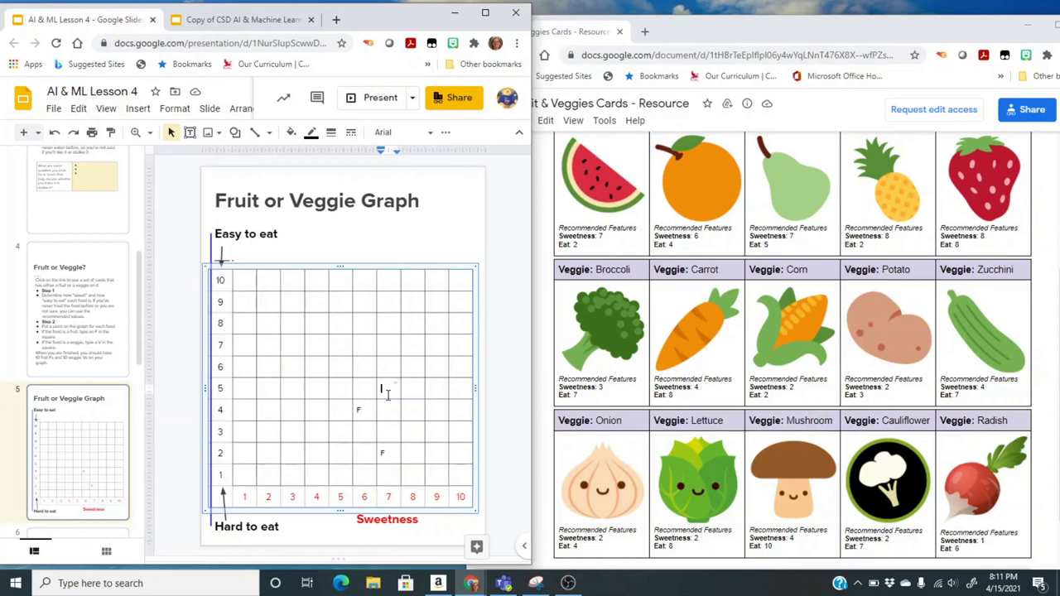
{"action": "key", "text": "ctrl+f"}
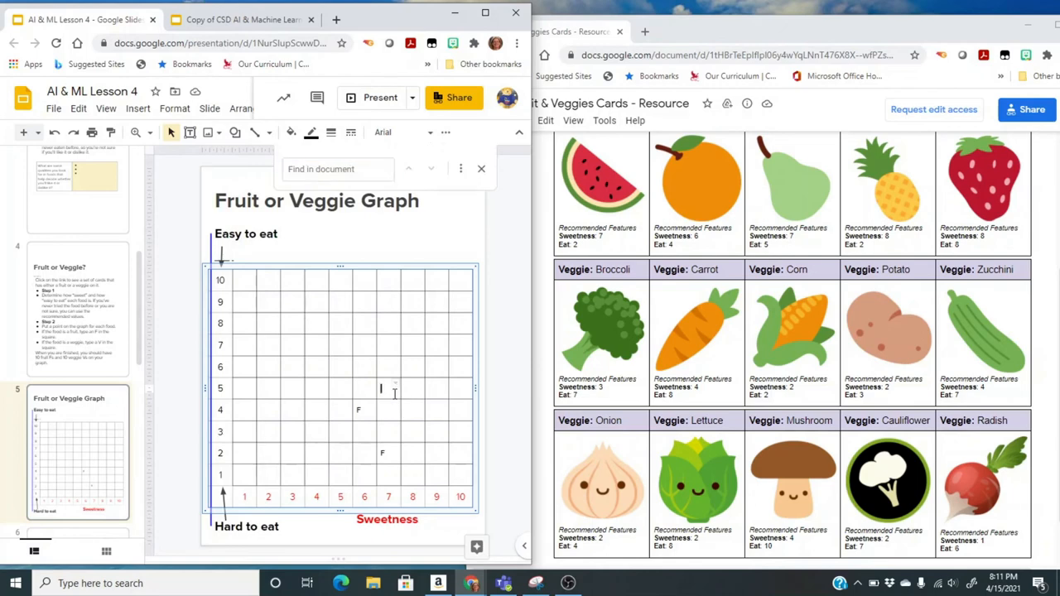
{"action": "type", "text": "F"}
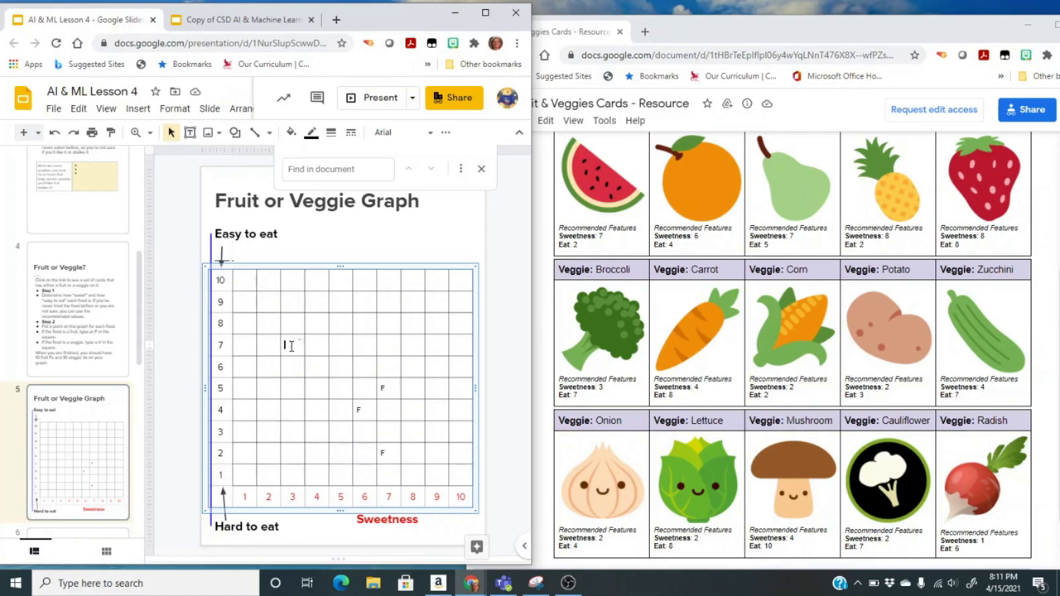
{"action": "type", "text": "M"}
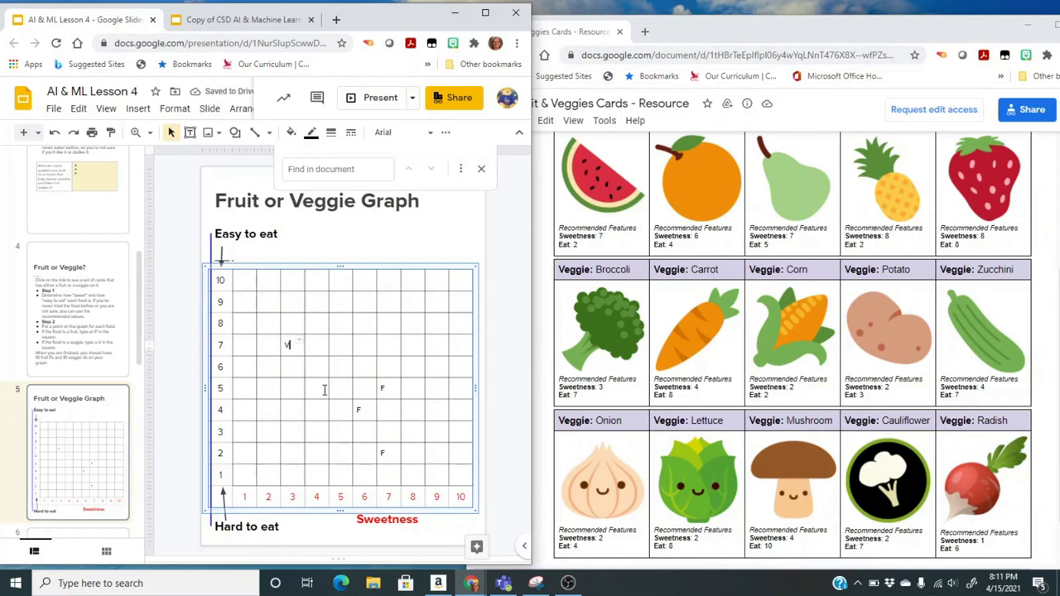
{"action": "mouse_move", "coordinate": [322, 432]}
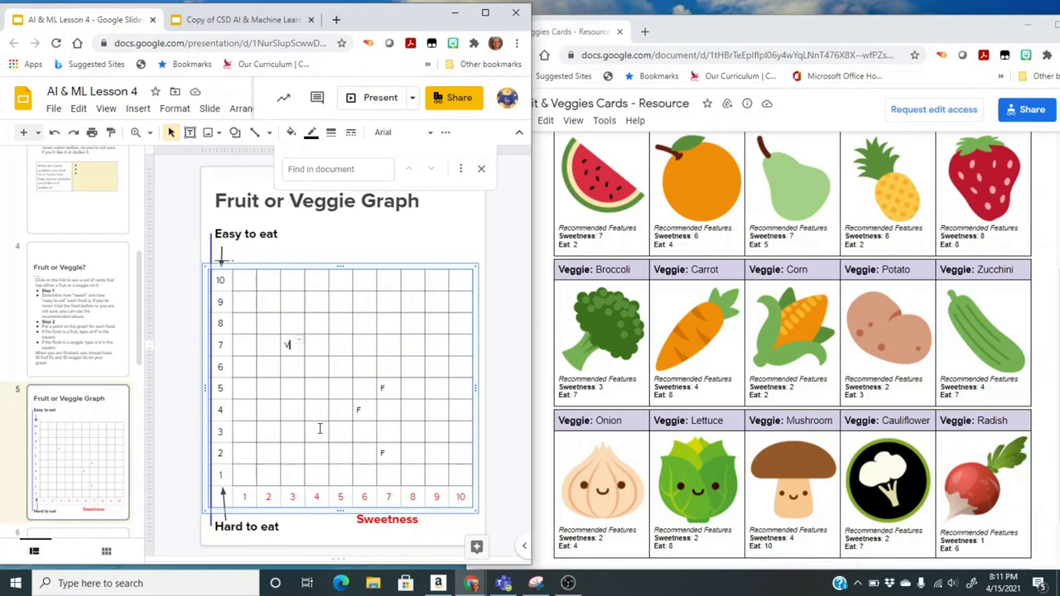
{"action": "mouse_move", "coordinate": [578, 395]}
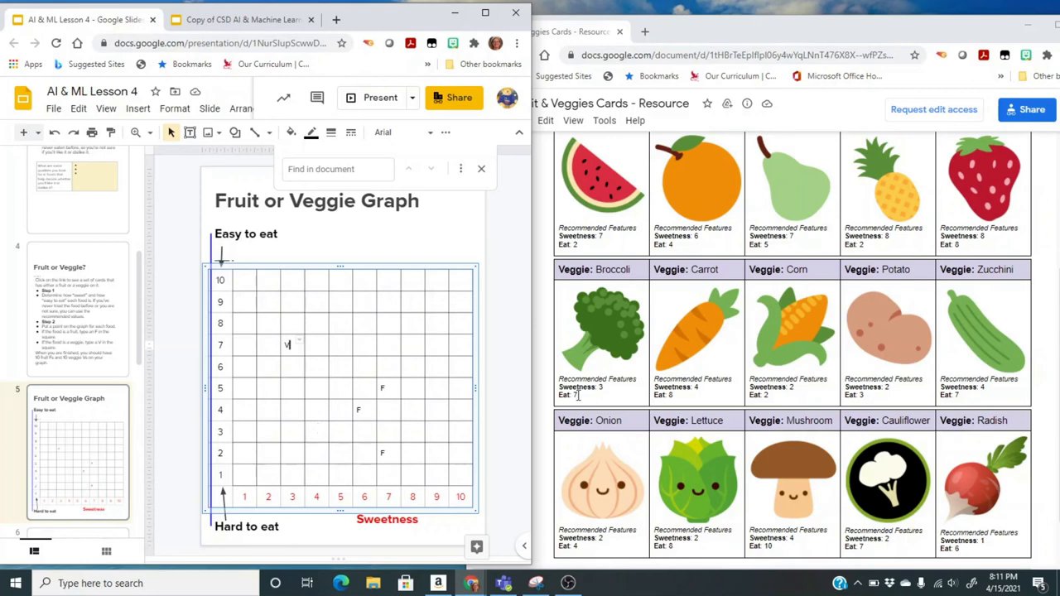
{"action": "mouse_move", "coordinate": [579, 392]}
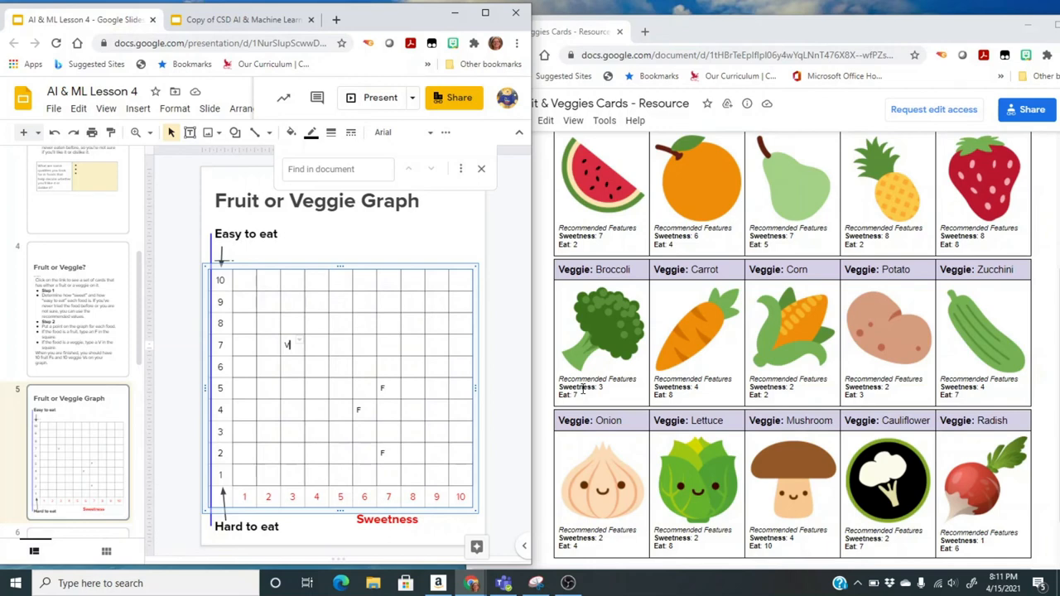
{"action": "mouse_move", "coordinate": [480, 207]}
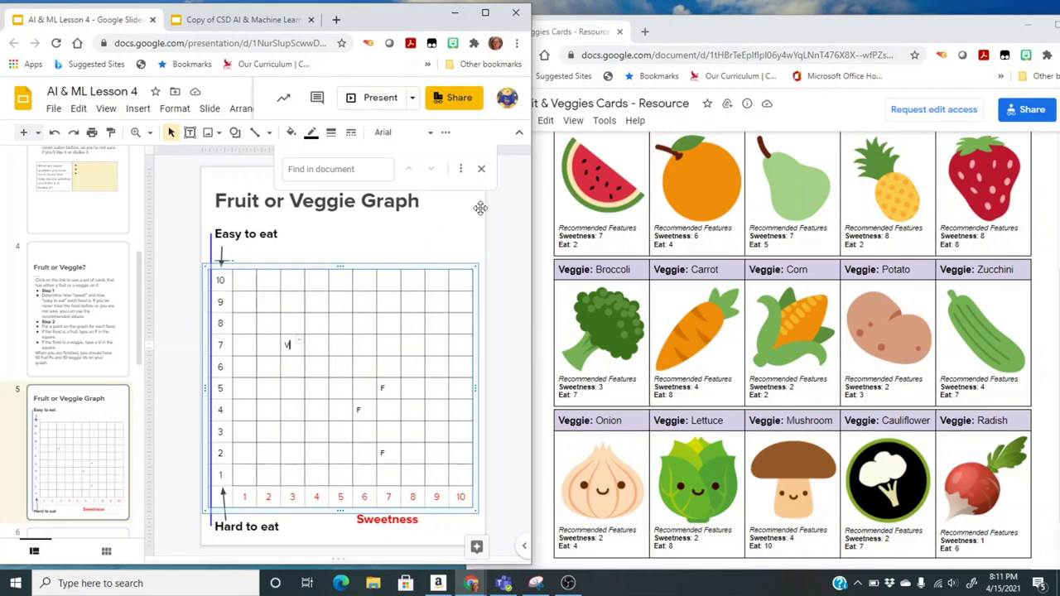
Fill the remaining grid cells so ten F and ten V marks appear.
{"action": "left_click", "coordinate": [380, 97]}
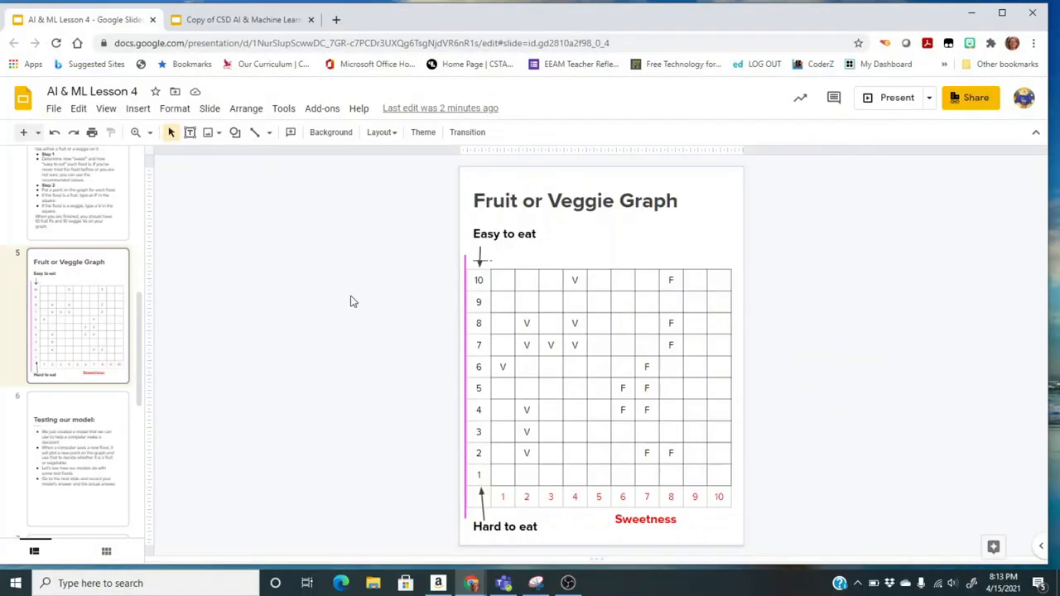
{"action": "mouse_move", "coordinate": [465, 344]}
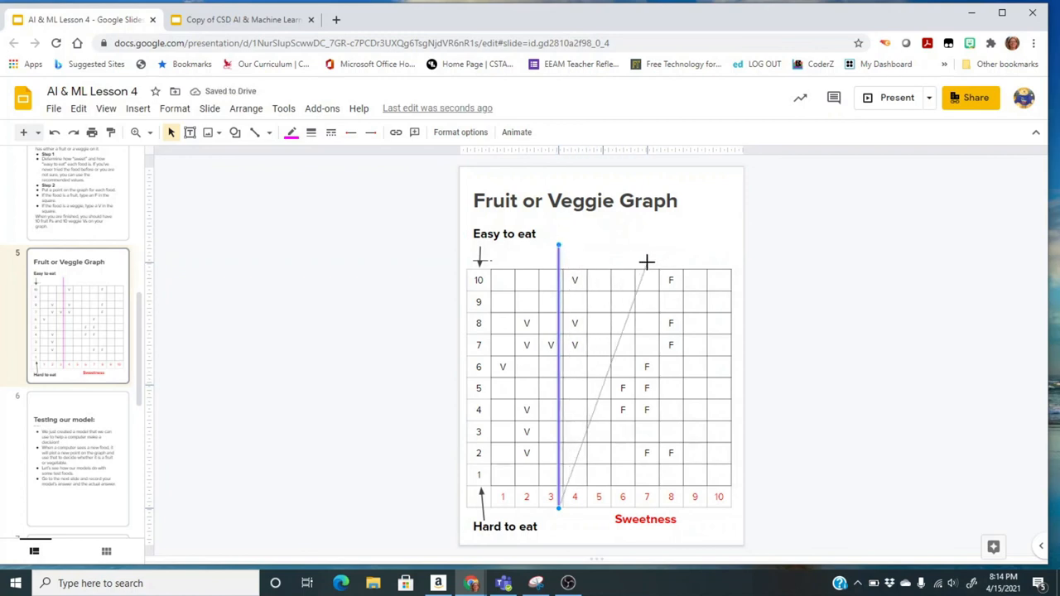
Tilt the purple divider line toward the top of column 7 and deselect it.
{"action": "left_click_drag", "start_coordinate": [558, 248], "coordinate": [646, 261]}
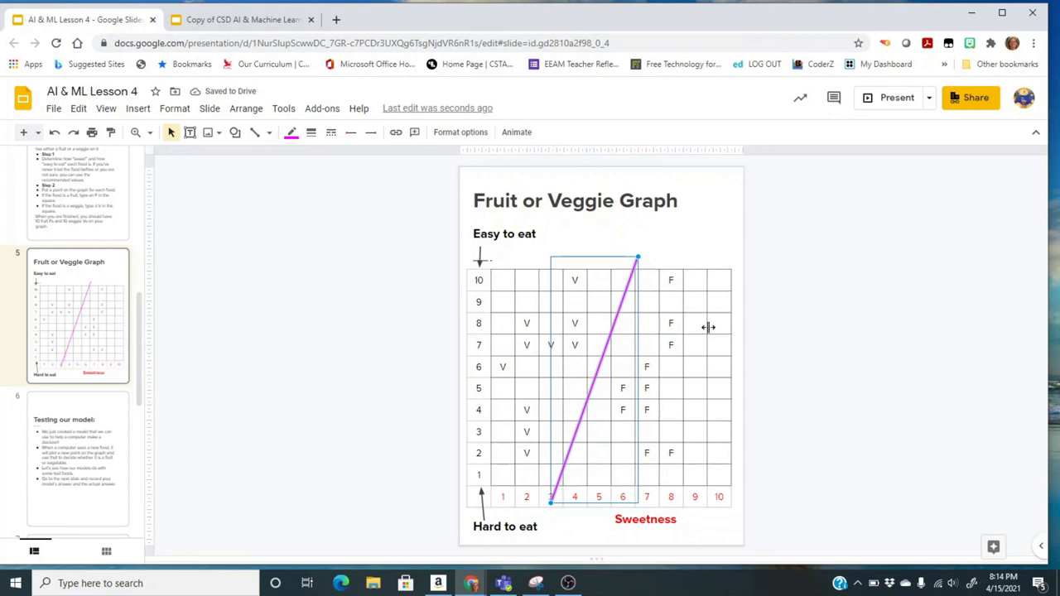
{"action": "mouse_move", "coordinate": [567, 272]}
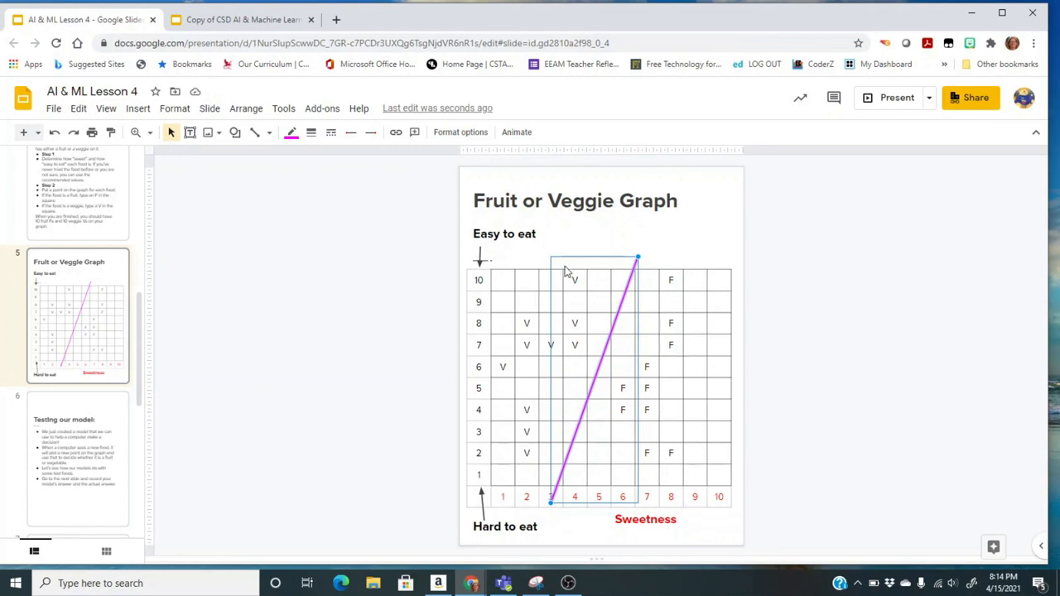
{"action": "mouse_move", "coordinate": [521, 255]}
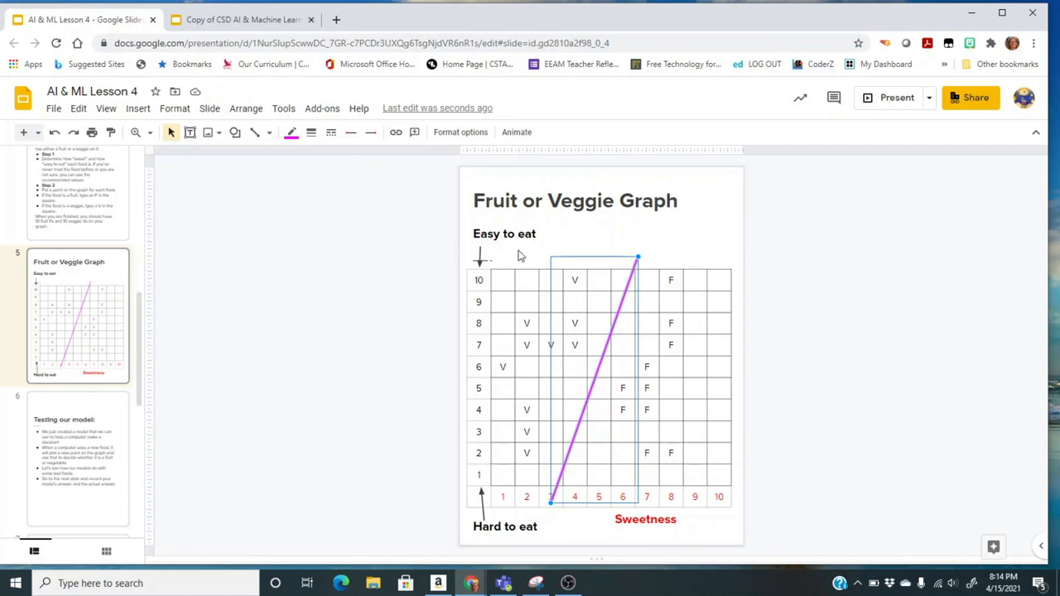
{"action": "left_click", "coordinate": [708, 239]}
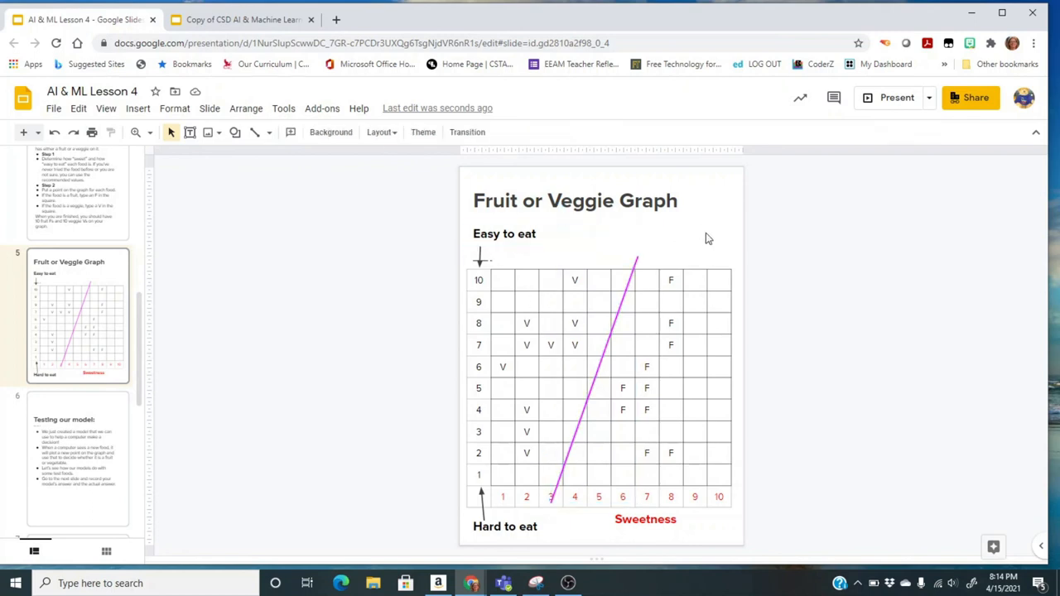